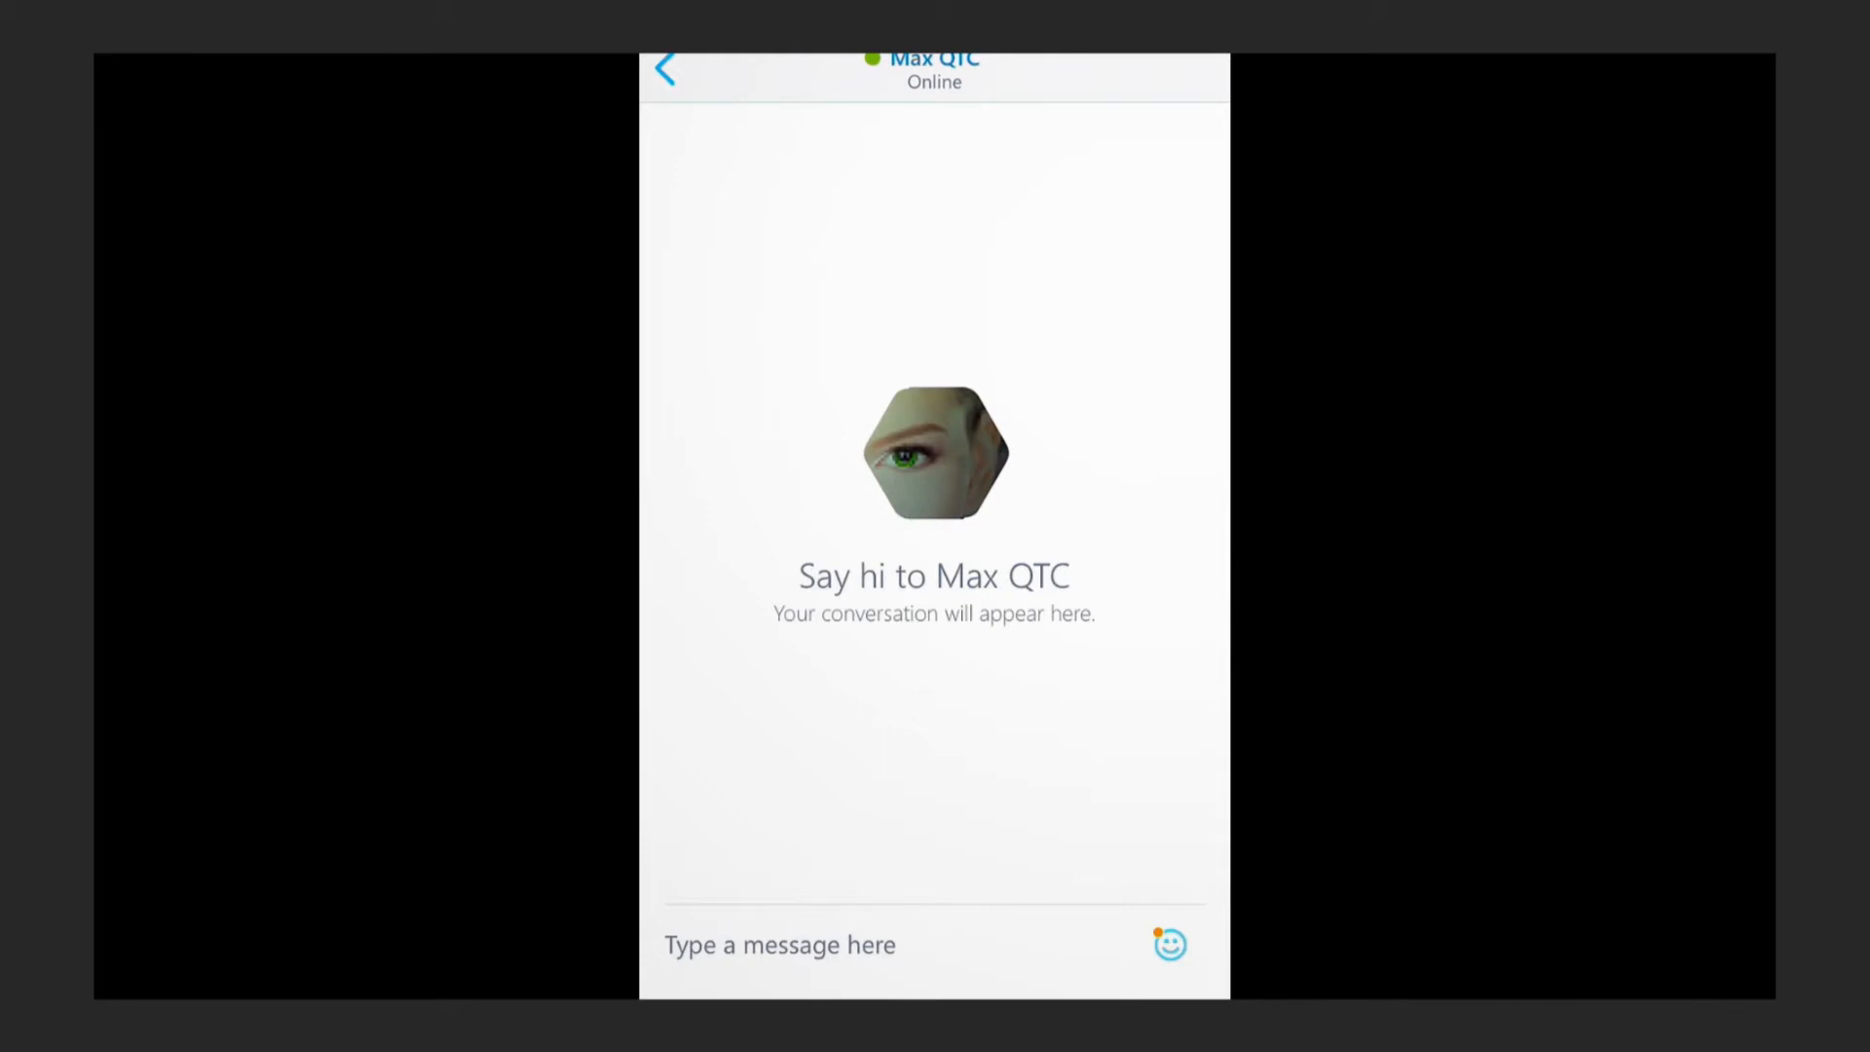
# - Send the greeting "Hi" to the Max QTC bot
pyautogui.write('Hi')
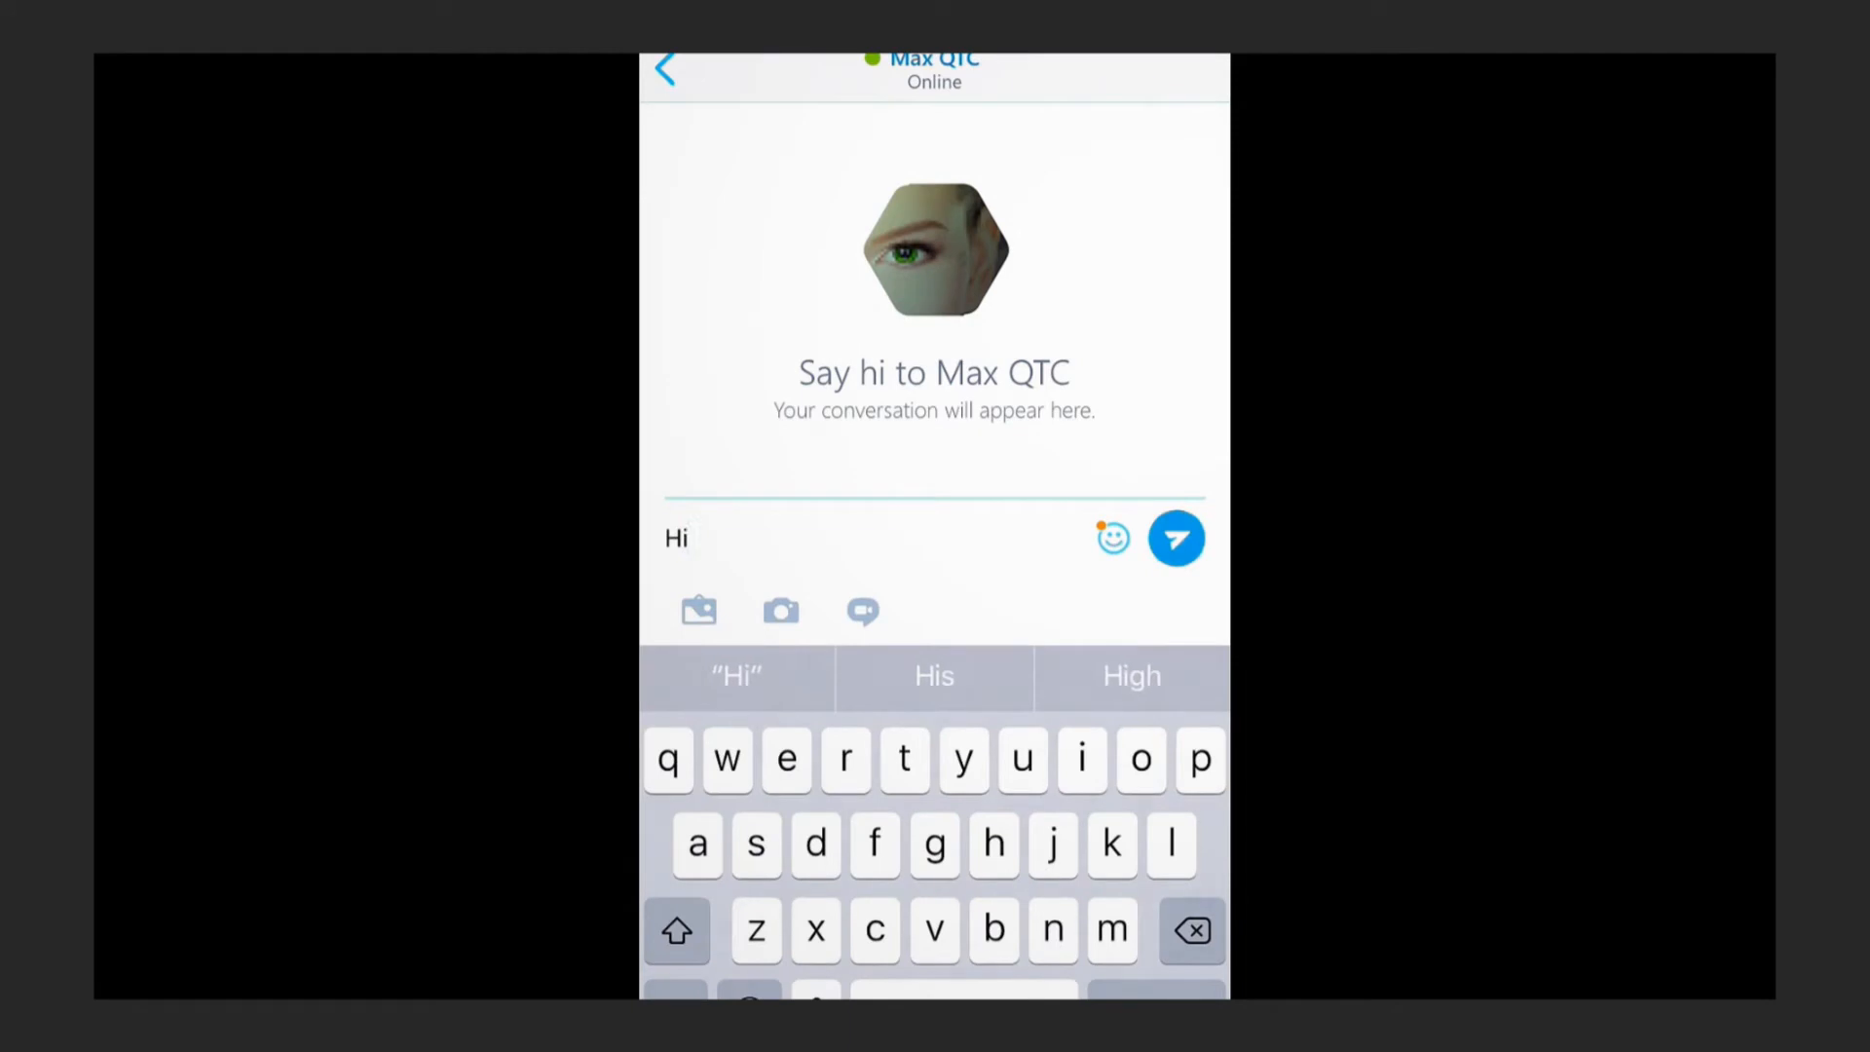
pyautogui.click(1176, 538)
pyautogui.write('Create')
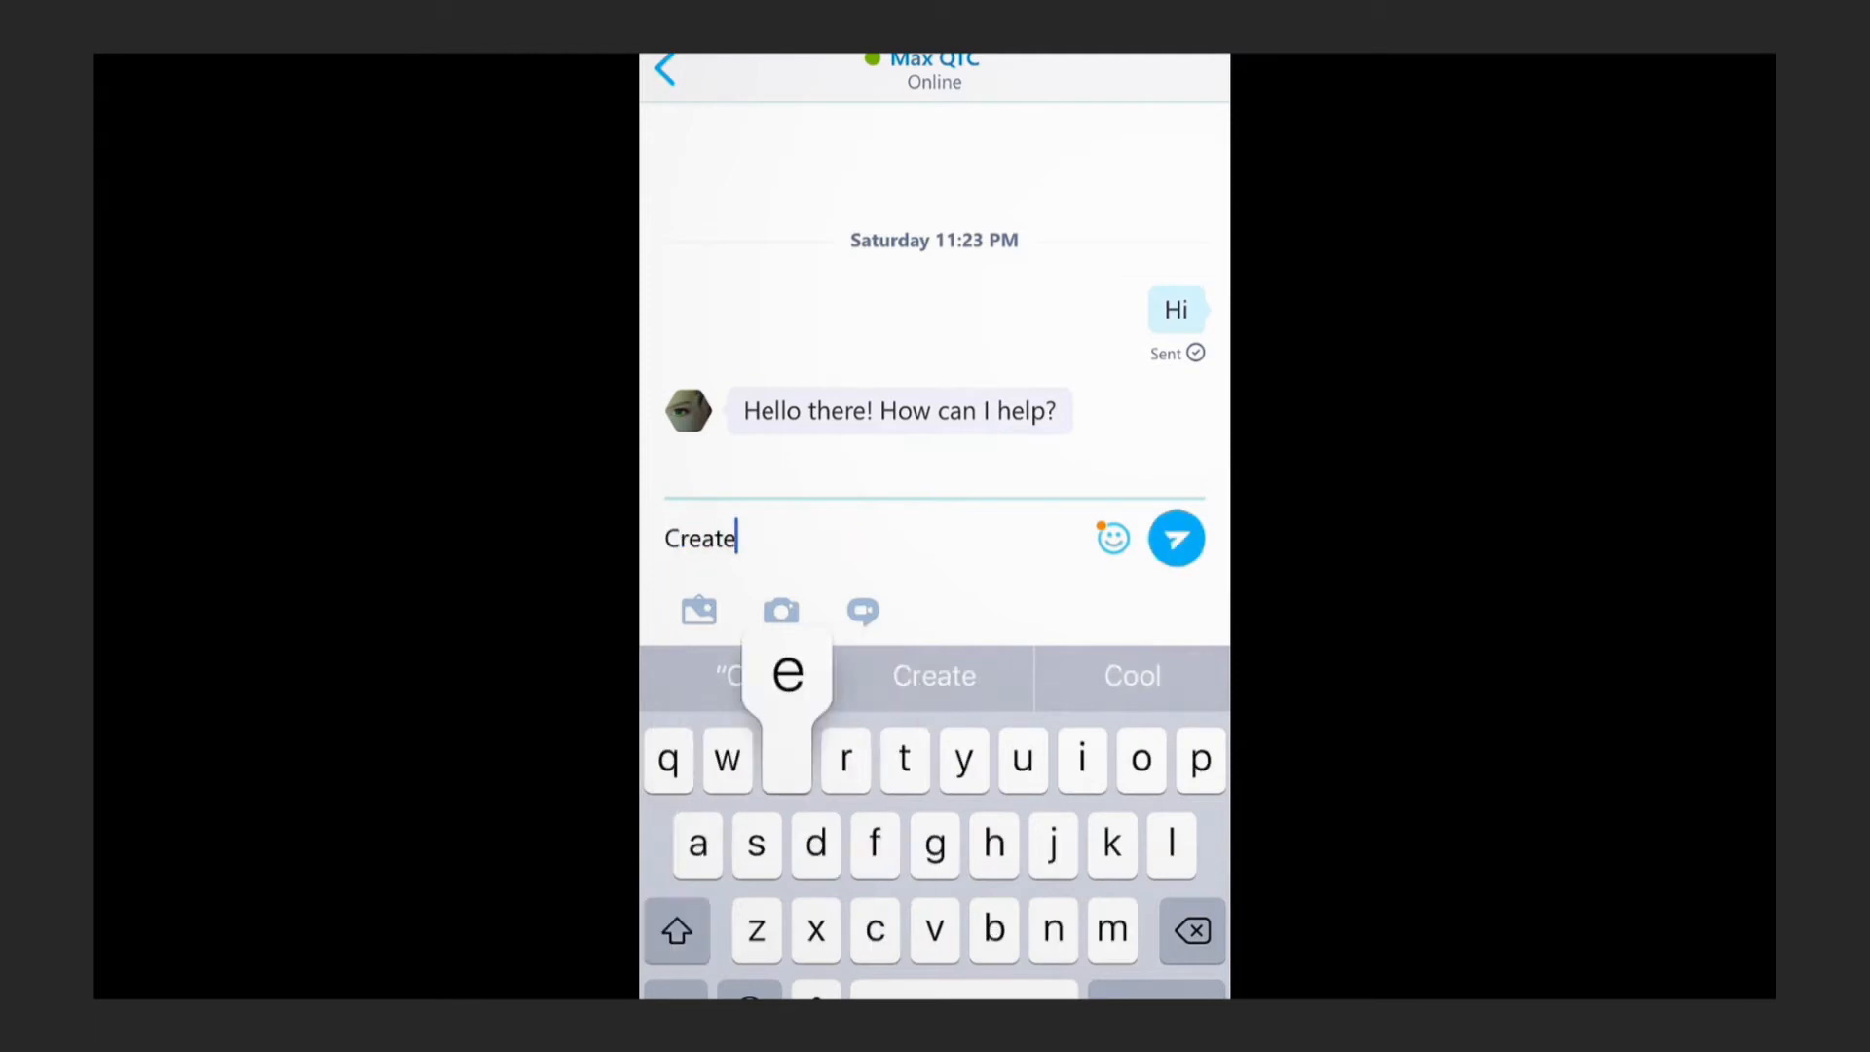
# - Send the request "Create a cpq quote for acme" to the bot
pyautogui.write('a cpq quote')
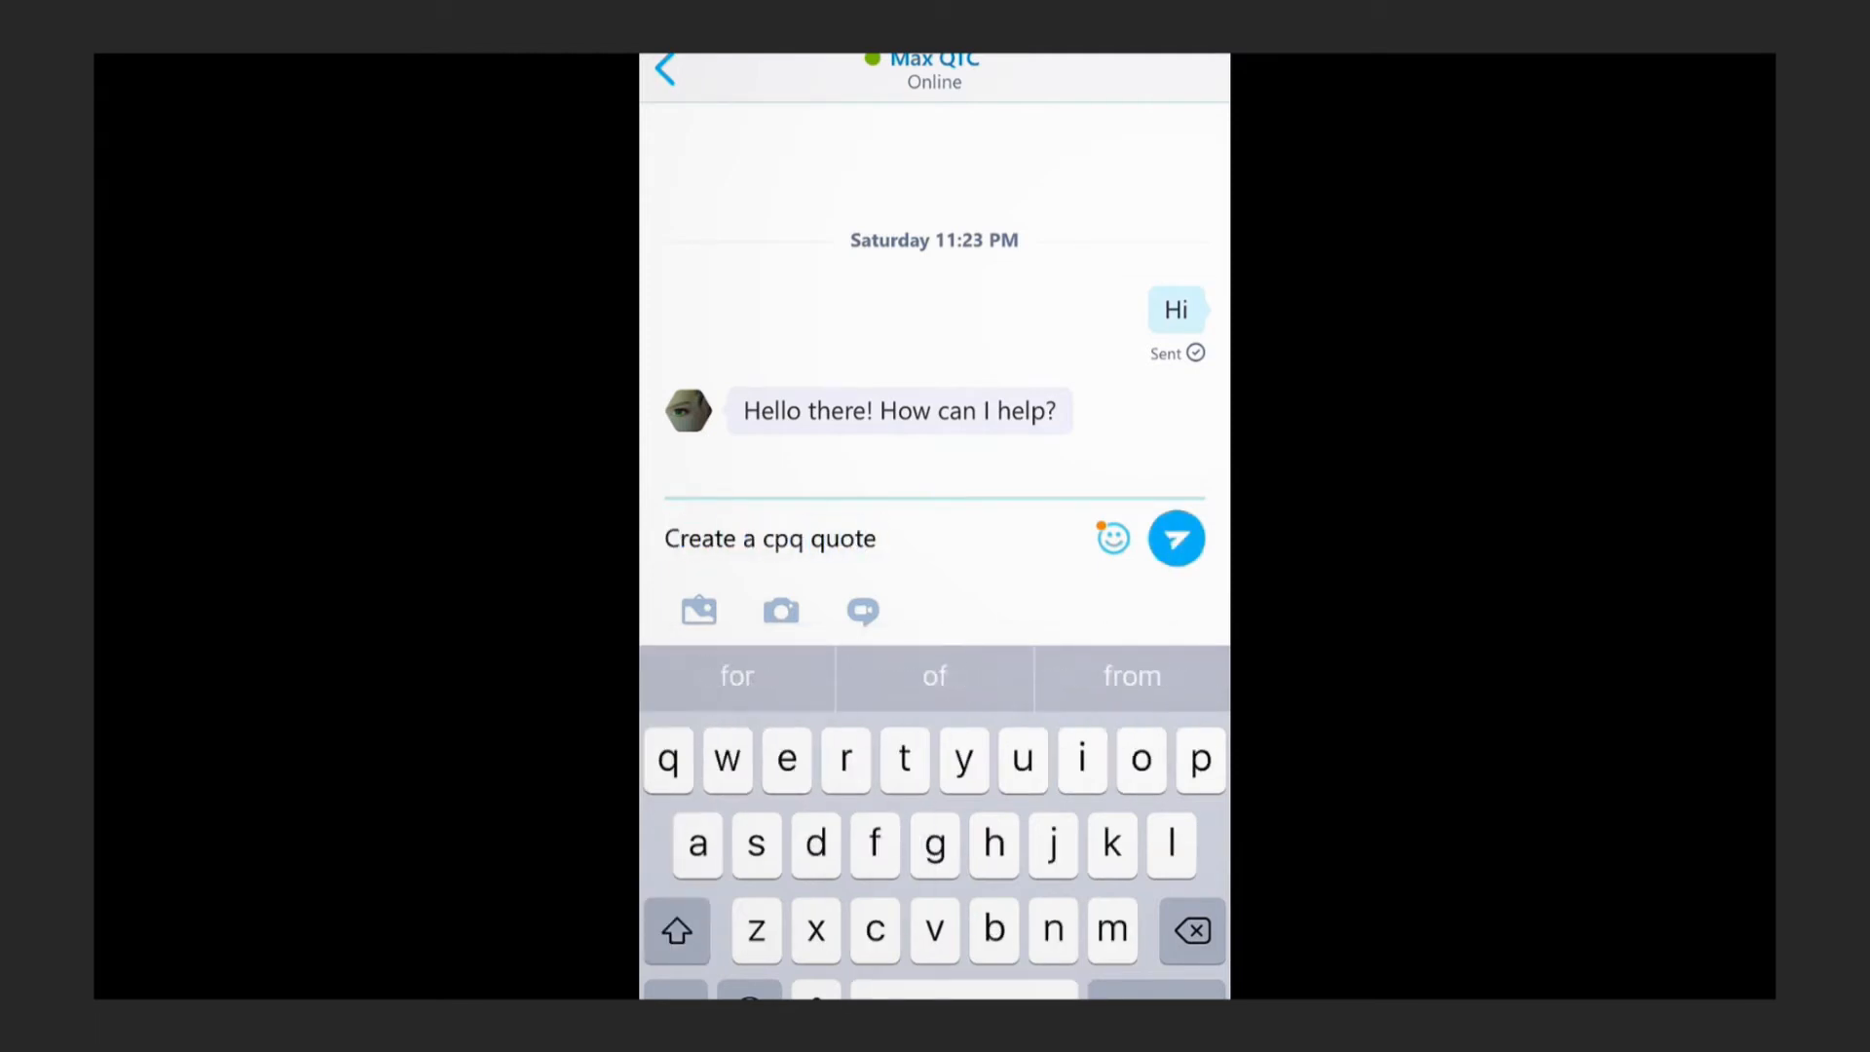
pyautogui.write('for acme')
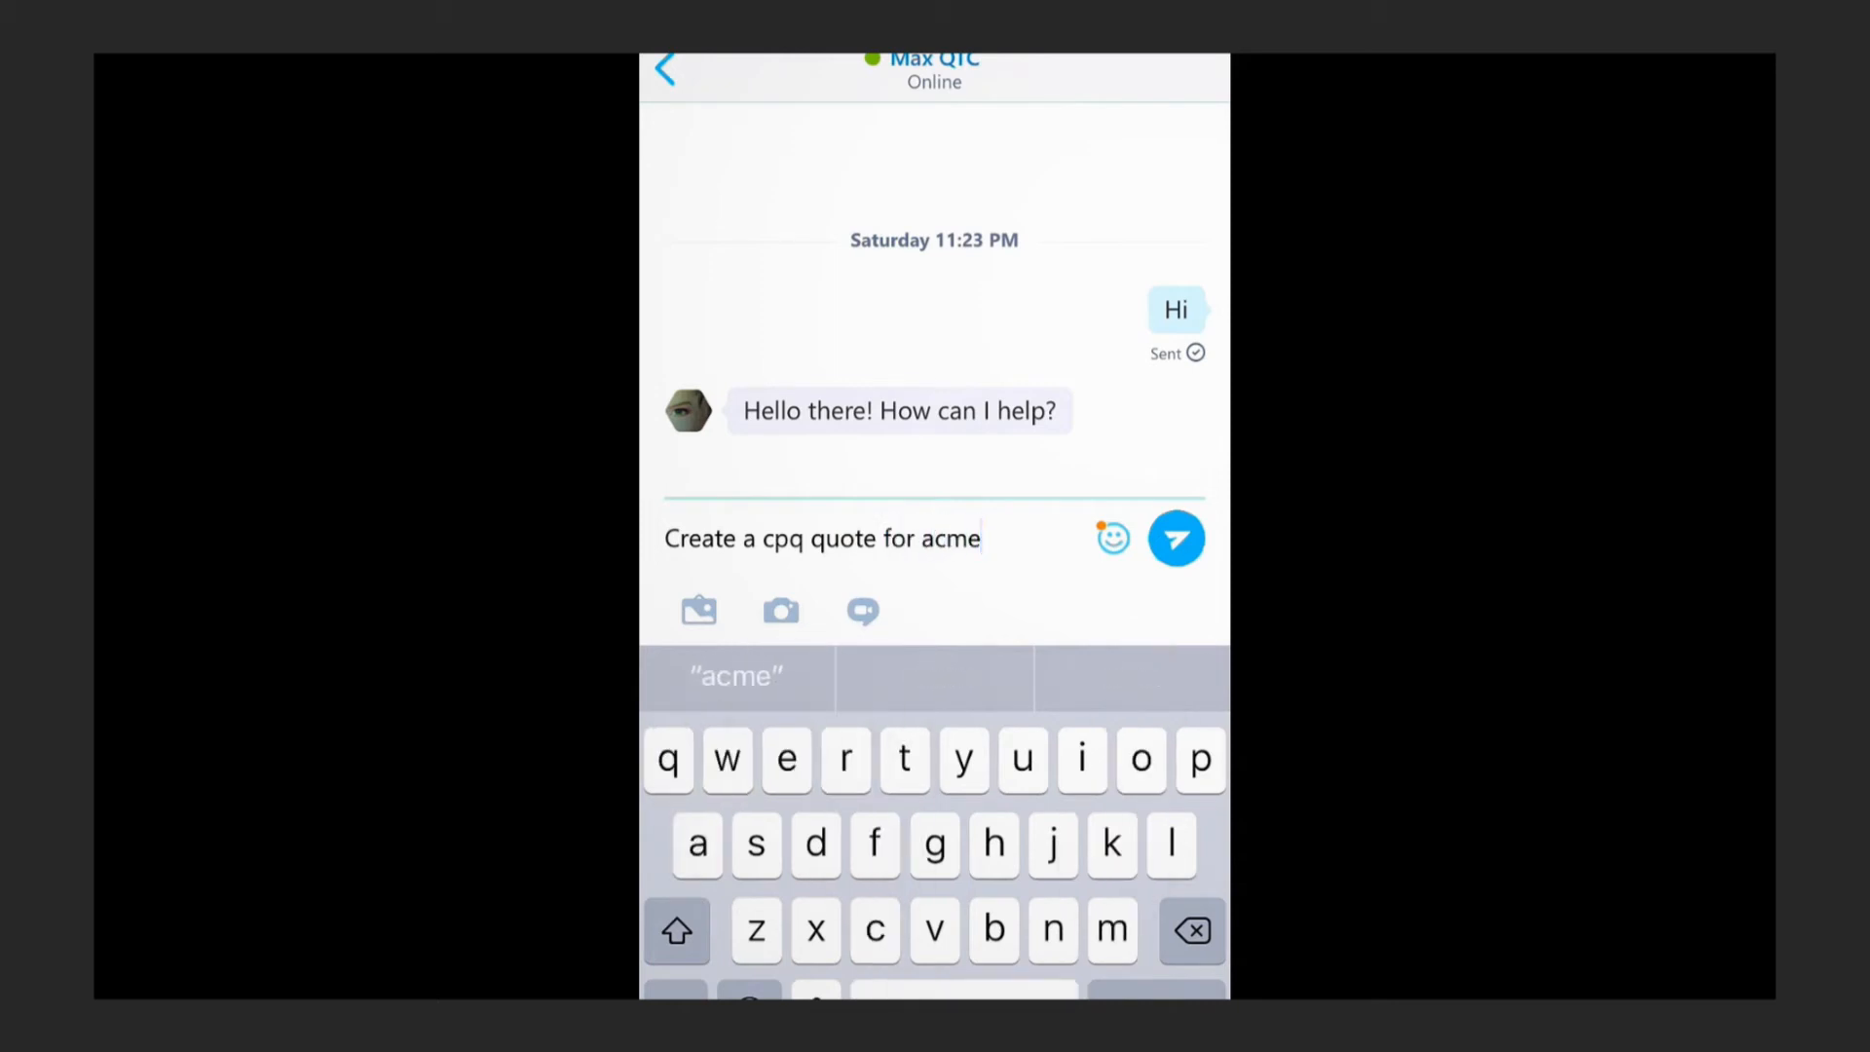
pyautogui.click(1177, 537)
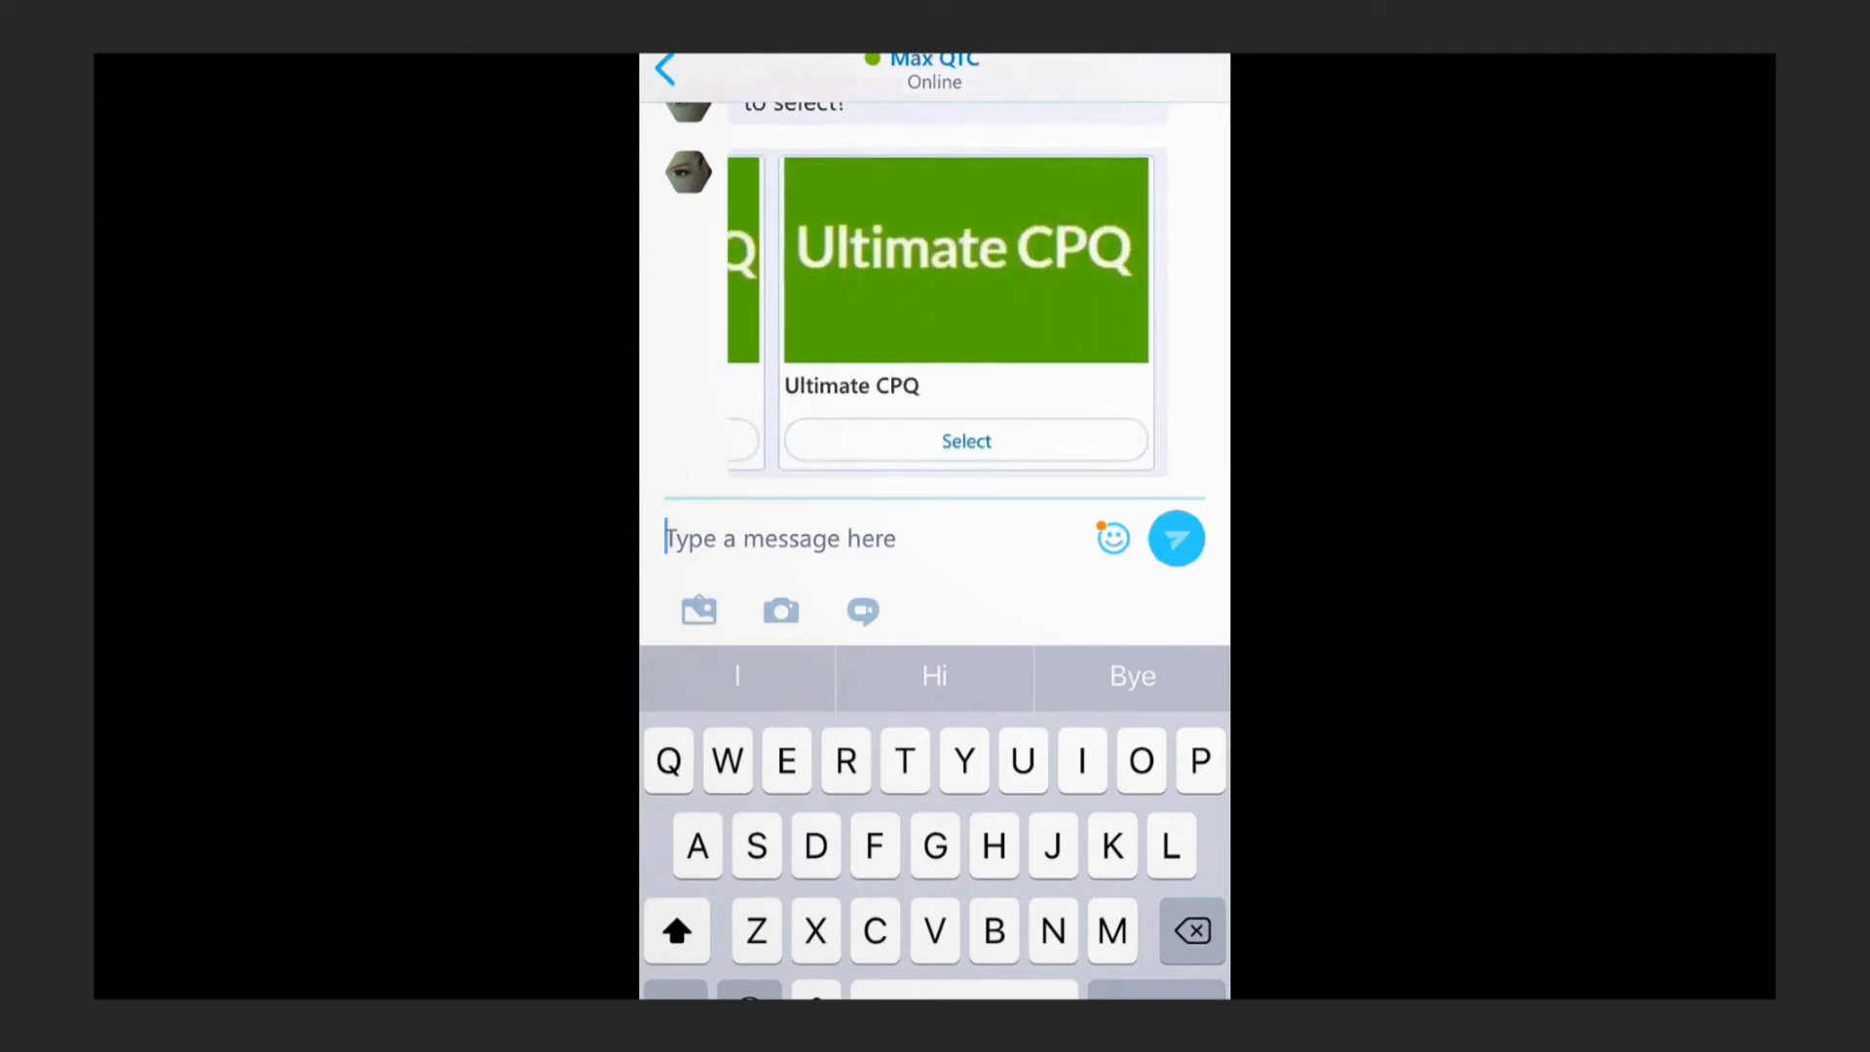
# - Select Ultimate CPQ from the bot's product carousel as the quoted product
pyautogui.click(966, 440)
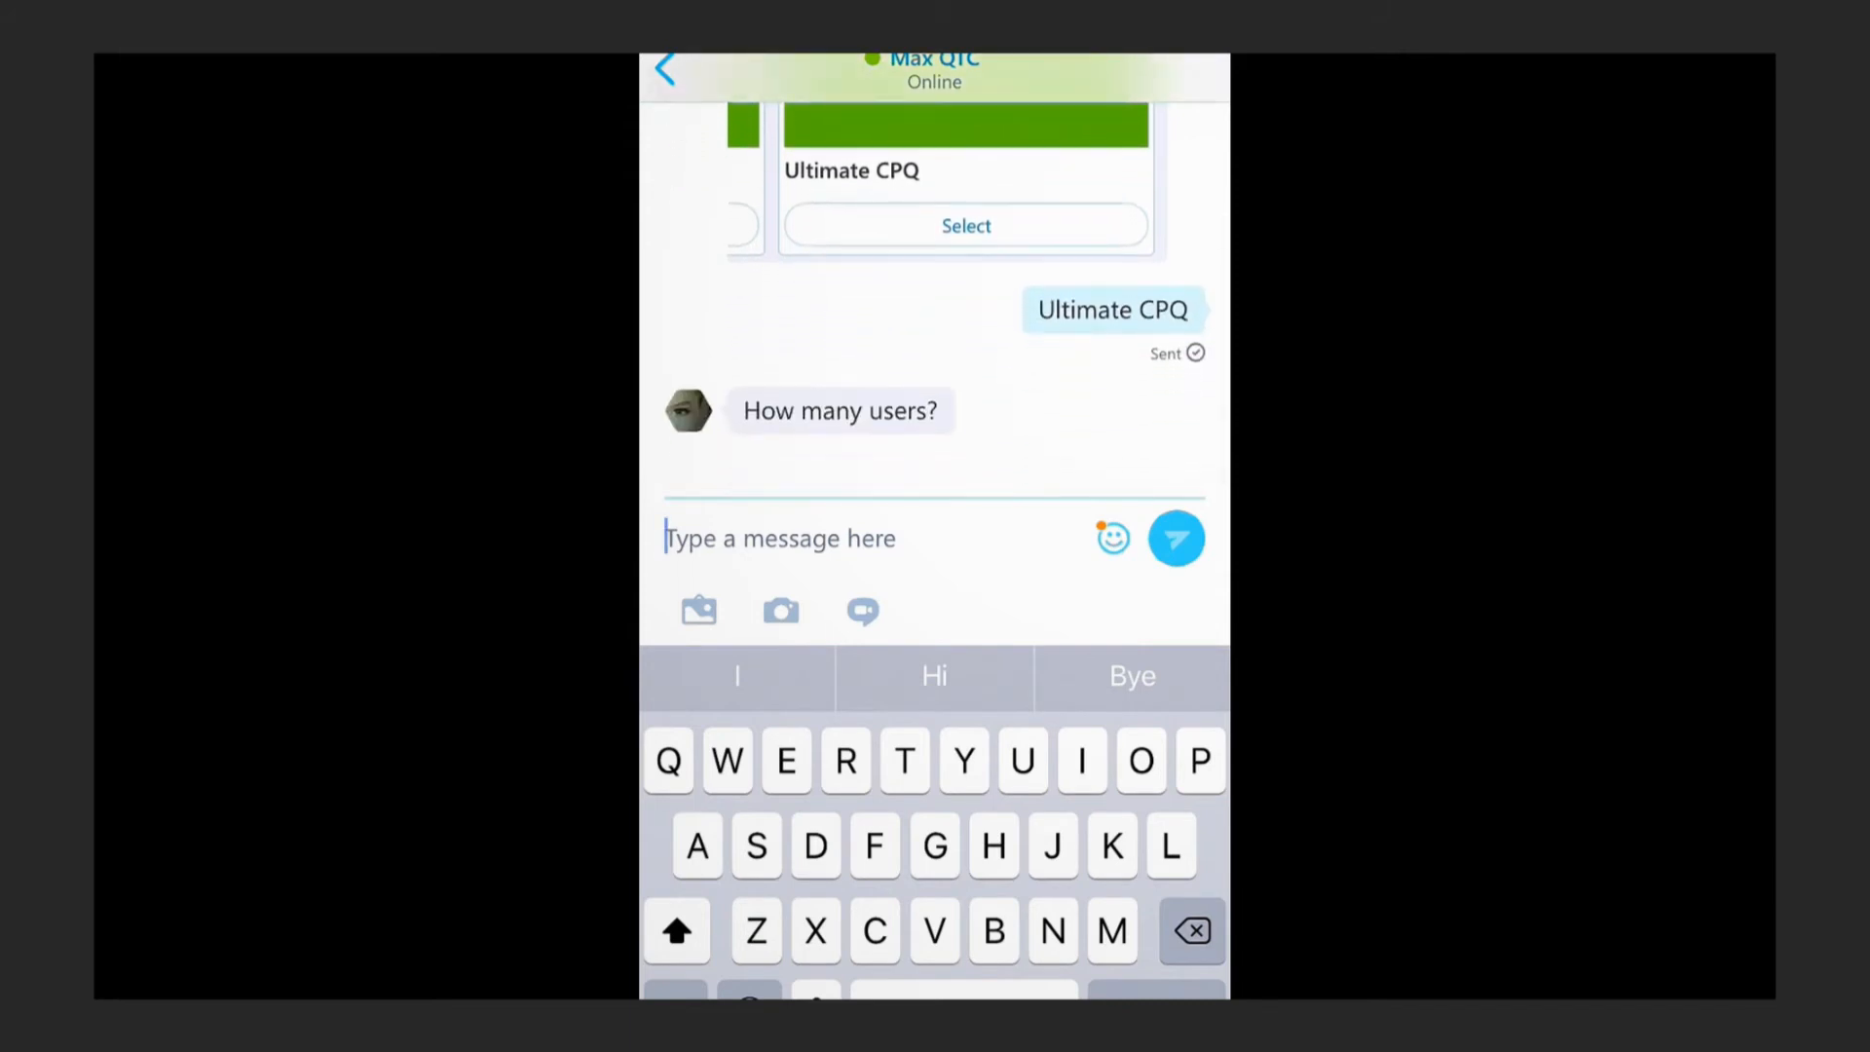
# - Answer the bot with 300 as the number of users
pyautogui.write('300')
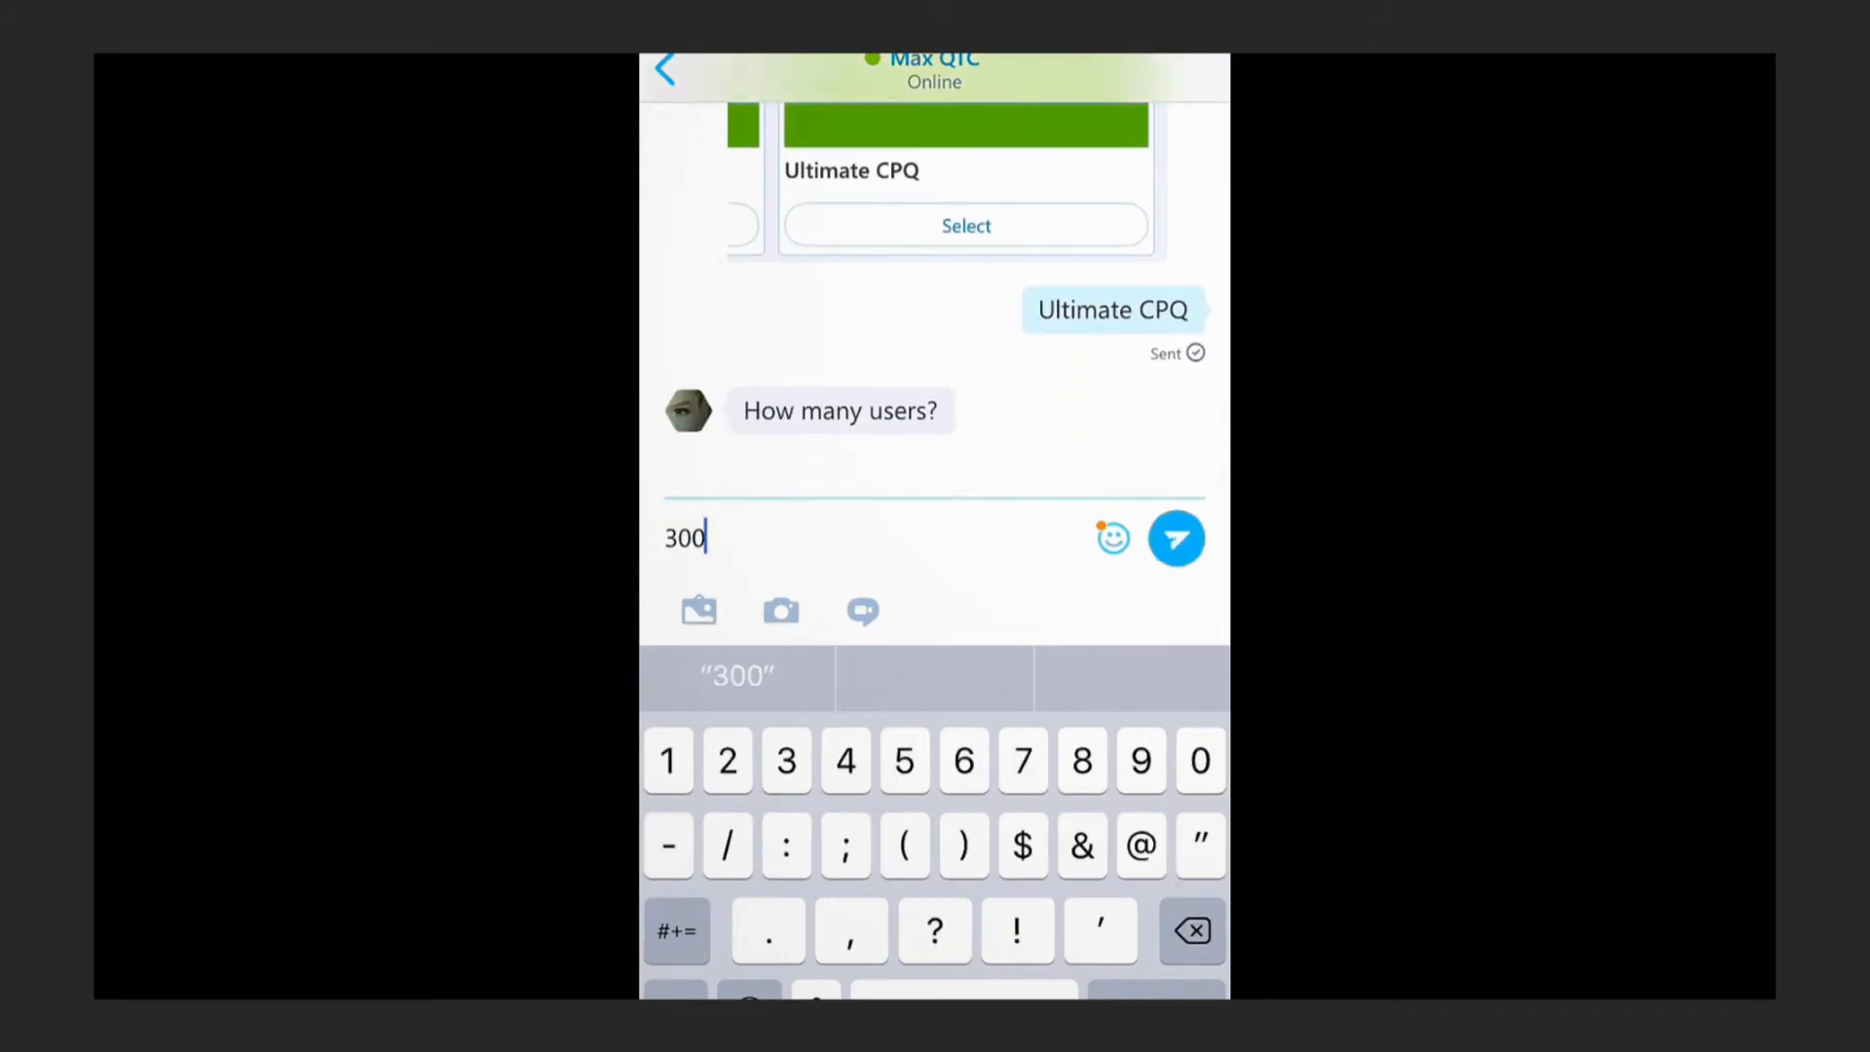
pyautogui.click(1177, 538)
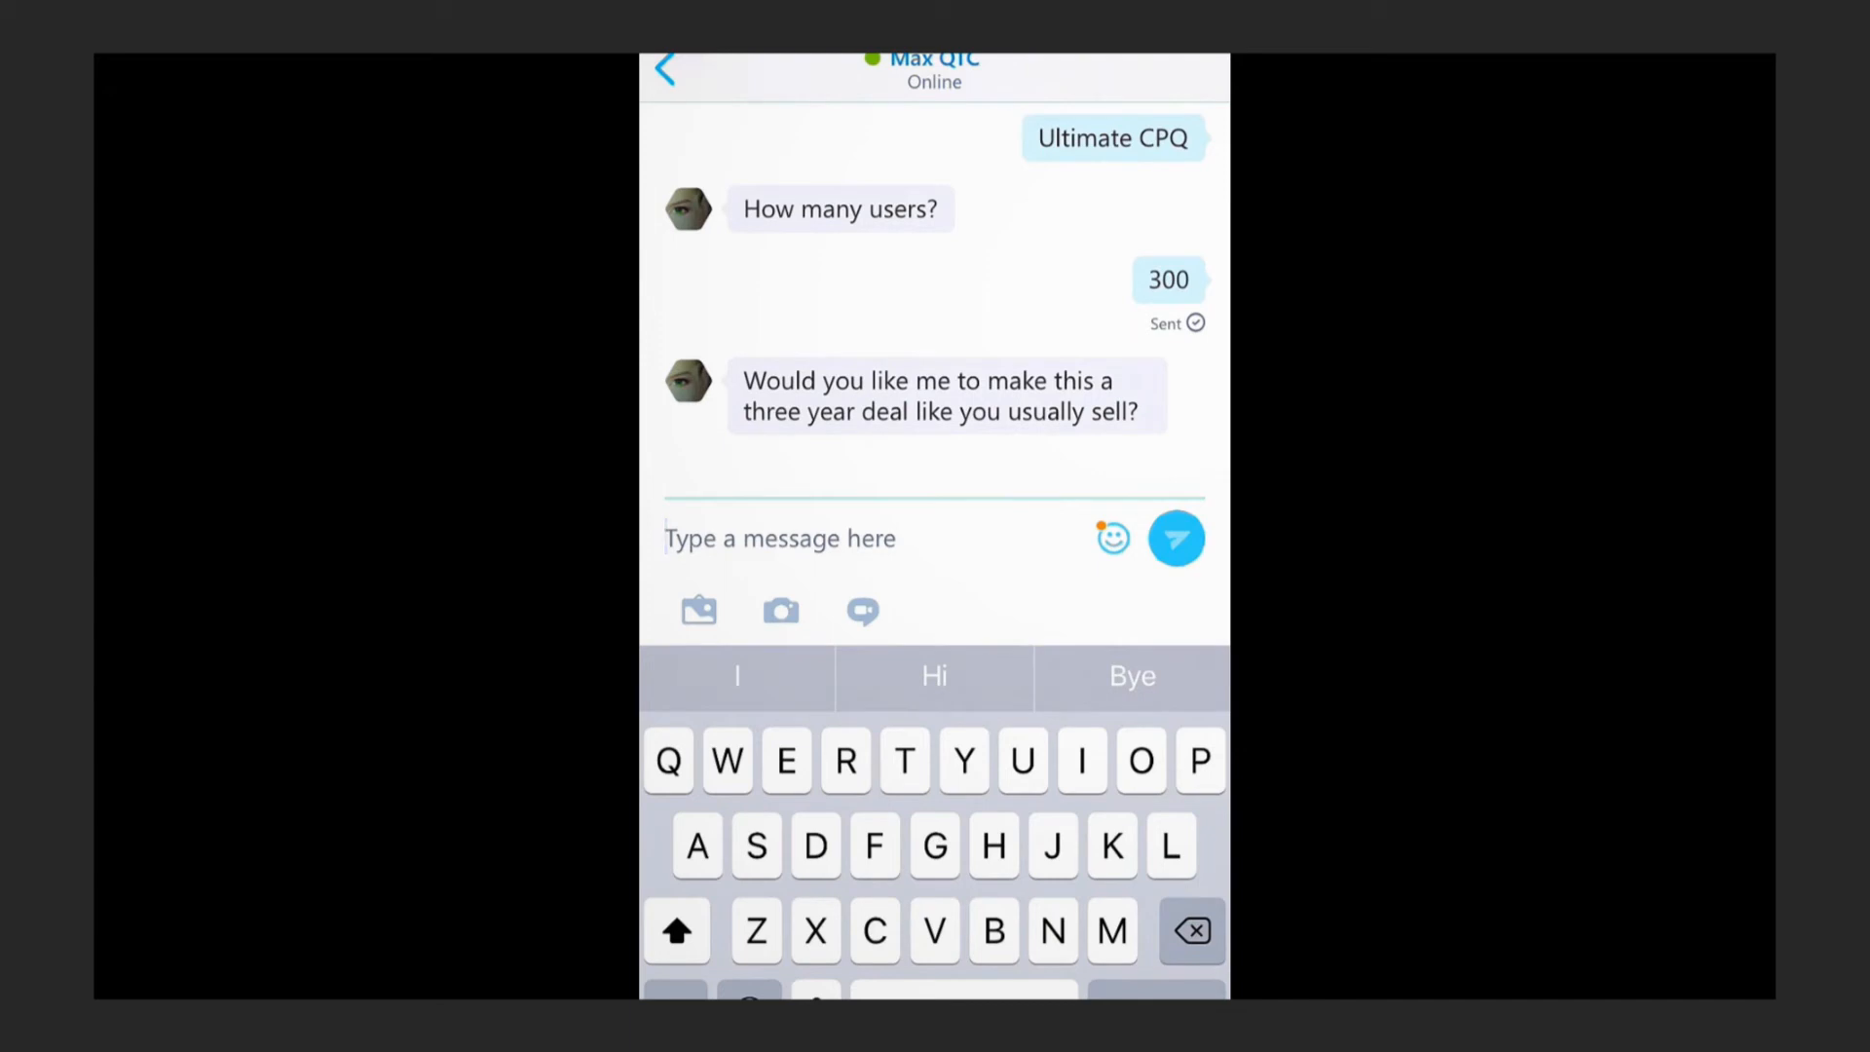
# - Reply "Yes" to make it a three-year deal
pyautogui.write('Yes')
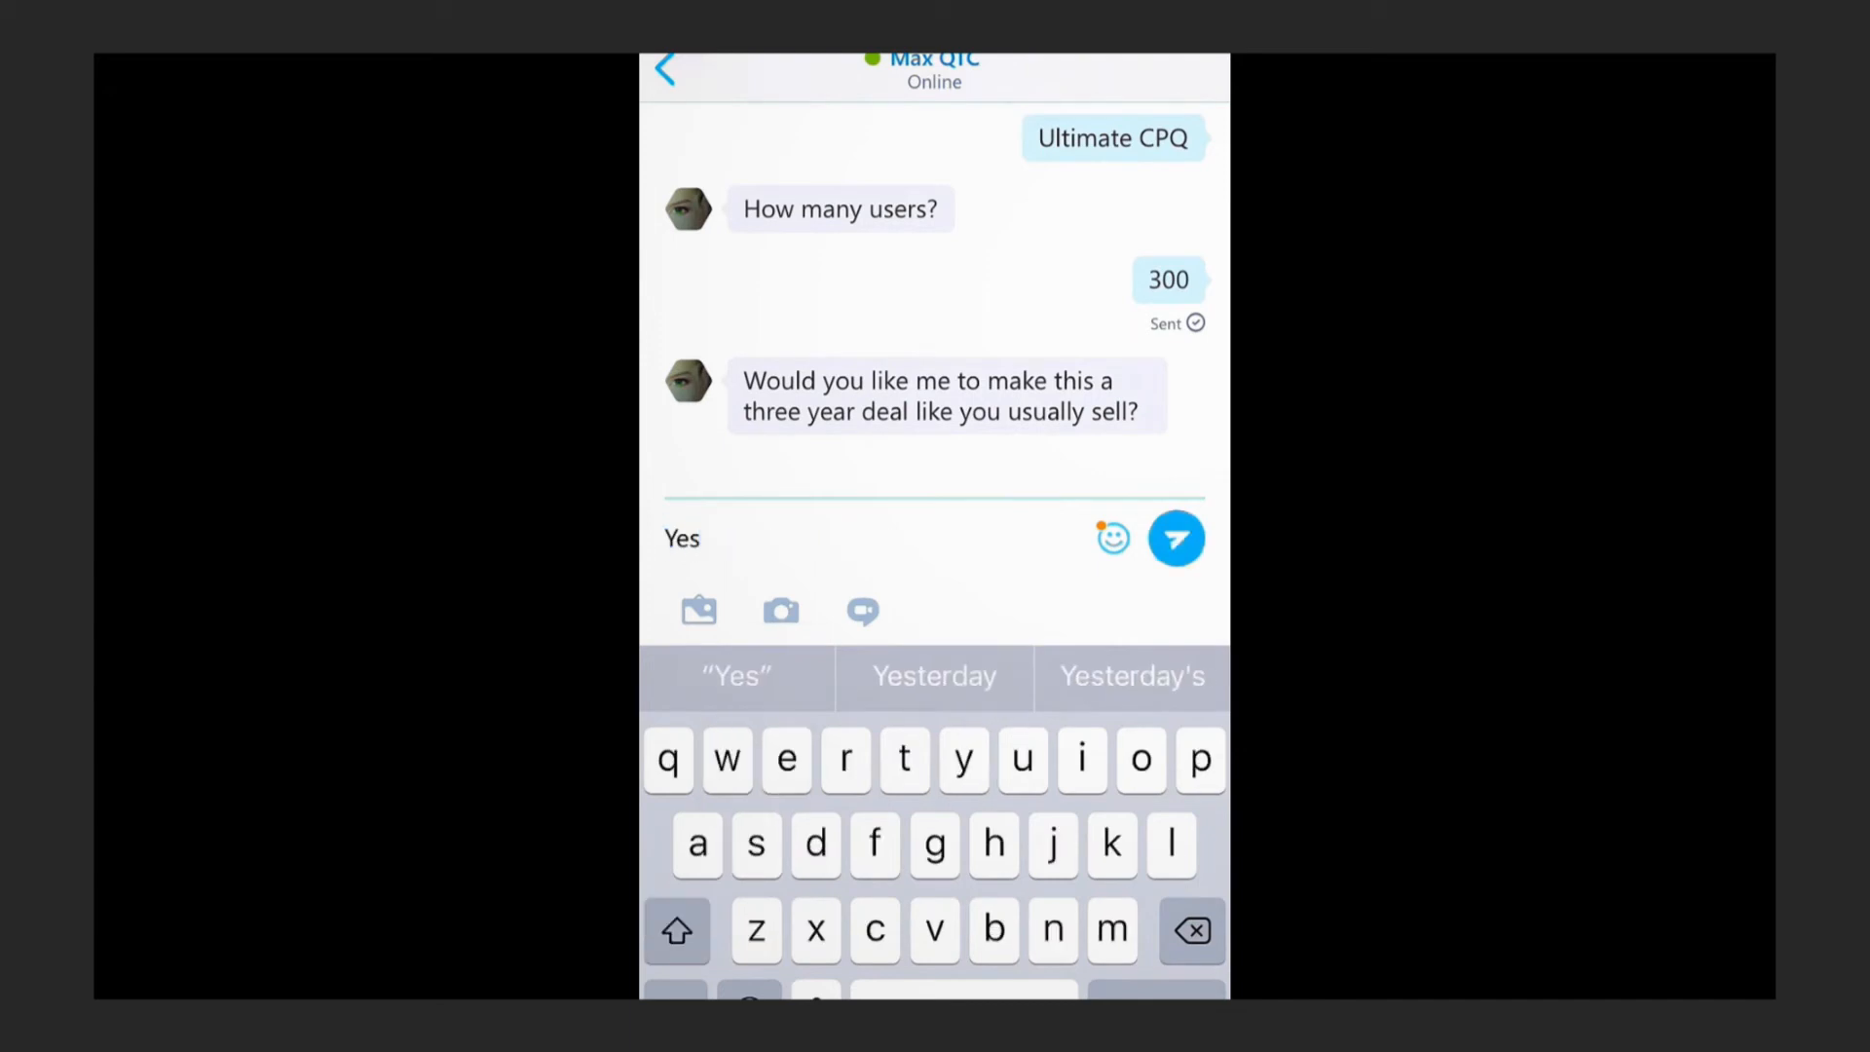
pyautogui.click(1177, 538)
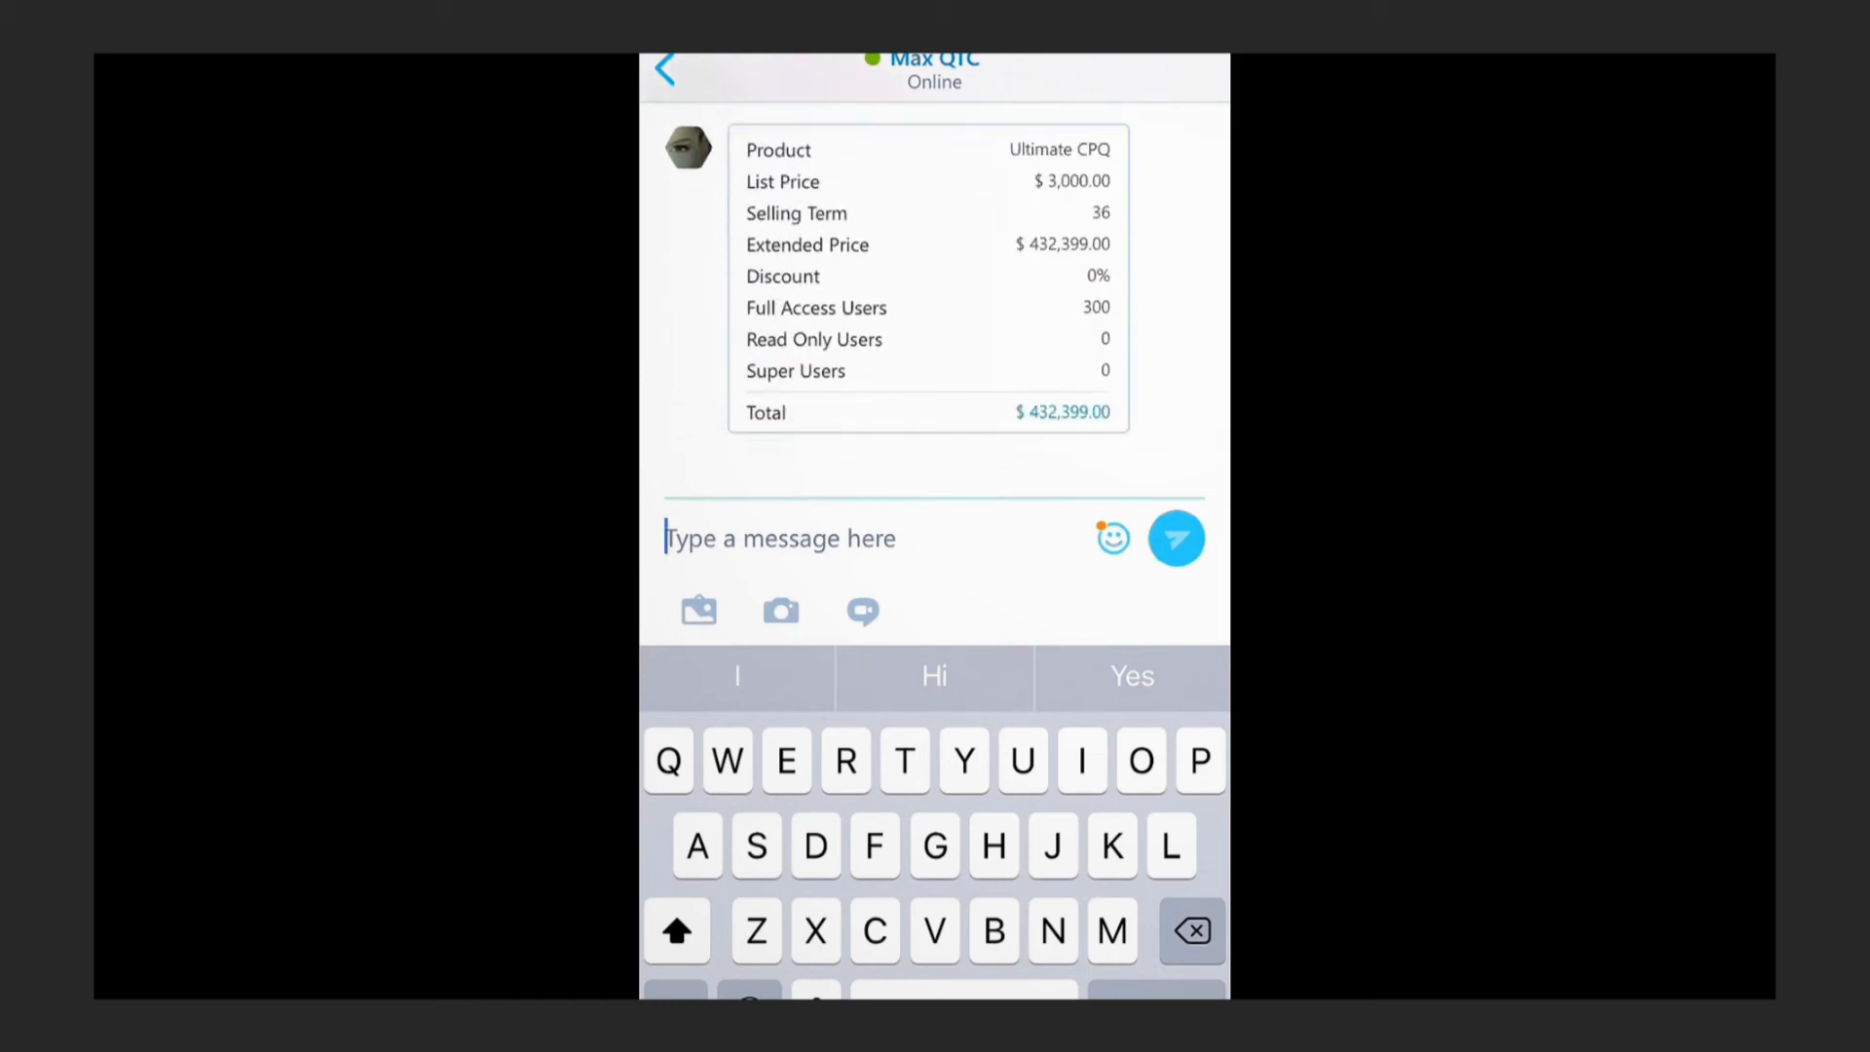
# - Scroll the chat to review the $432,399.00 Ultimate CPQ quote summary card
pyautogui.scroll(-3)
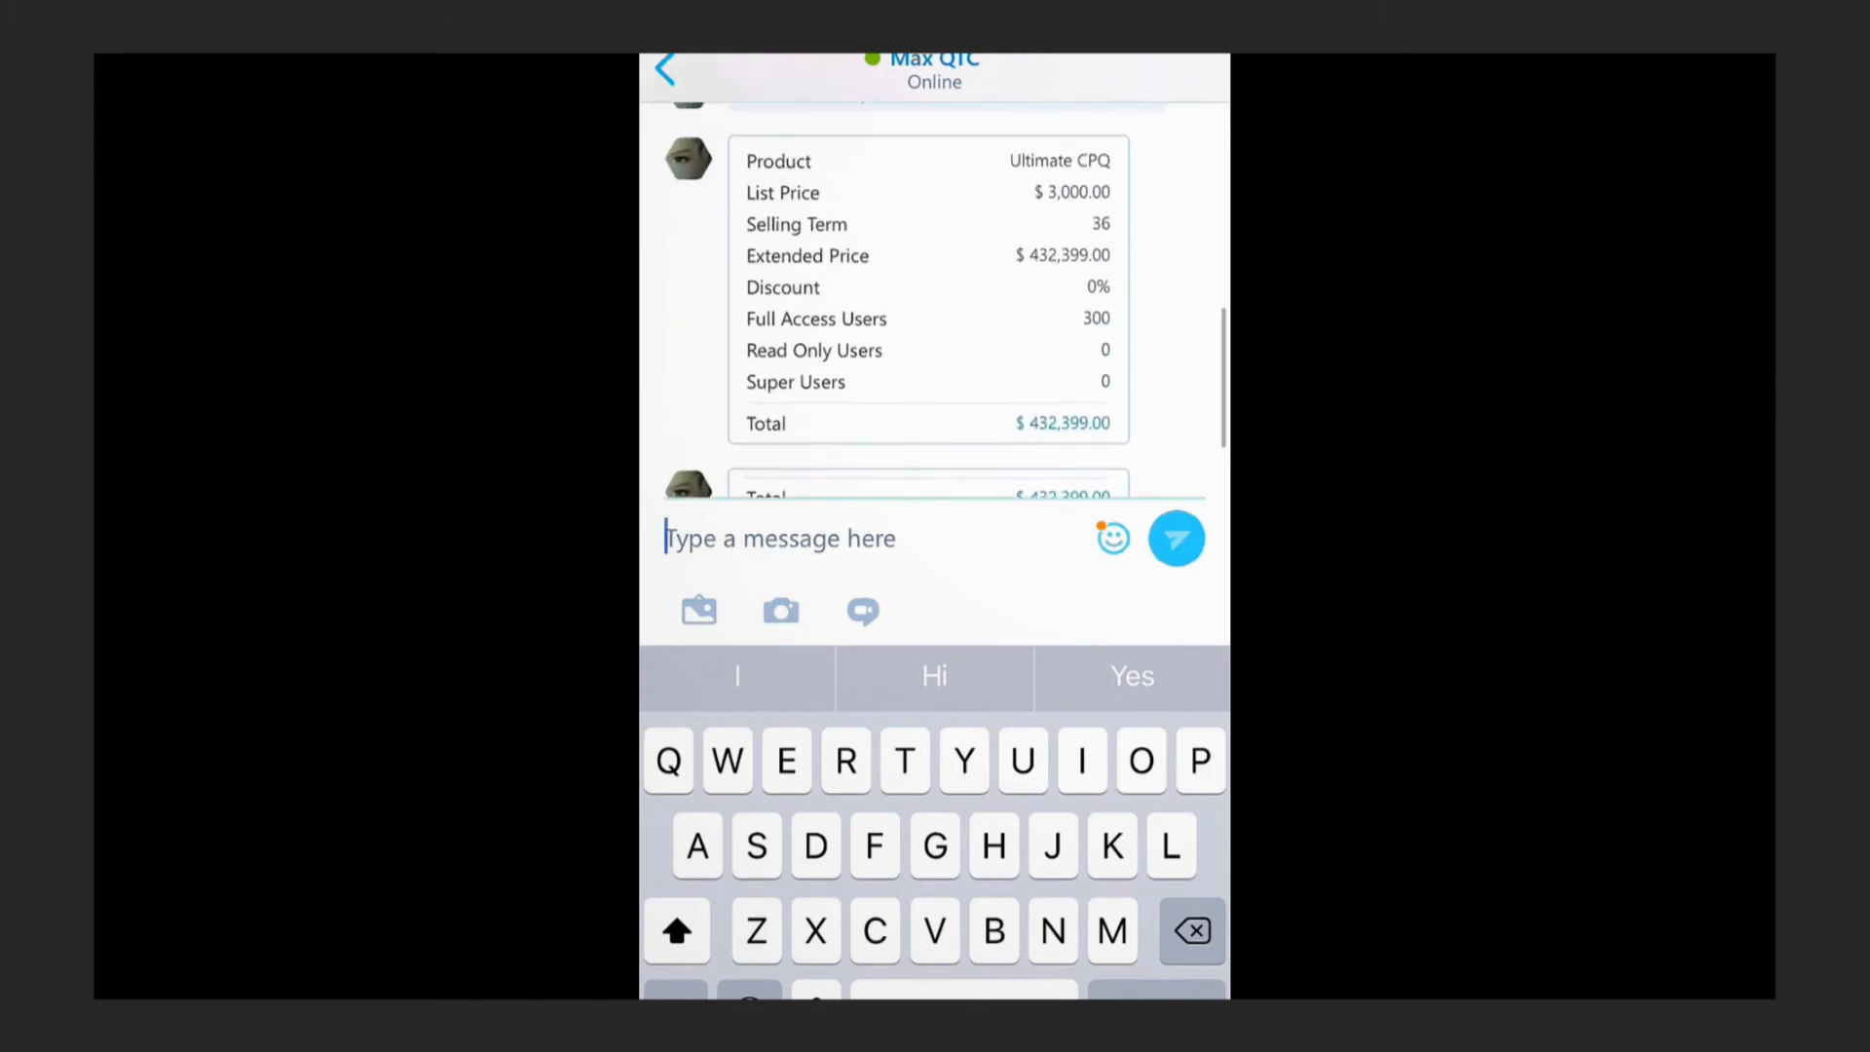